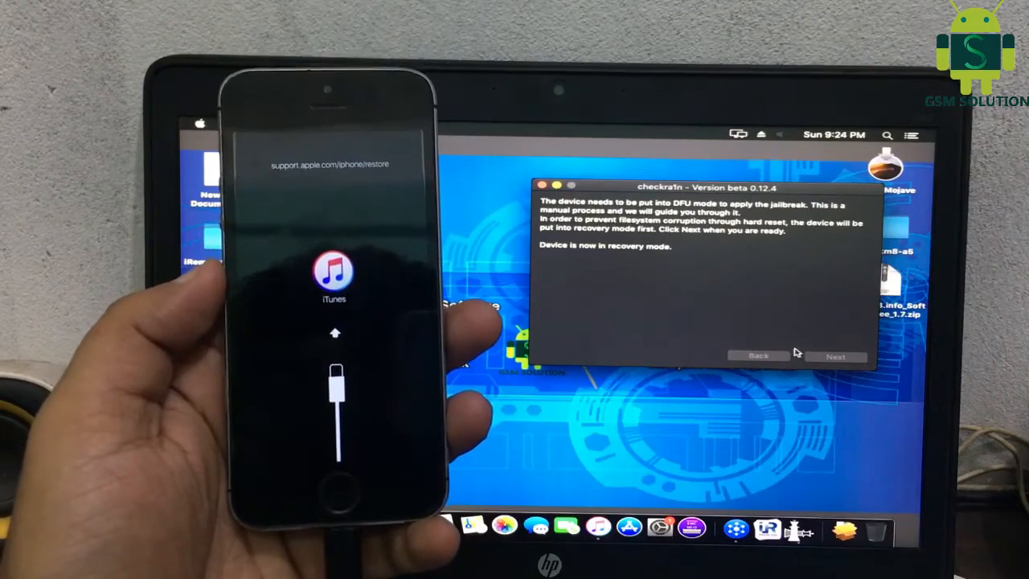
Advance checkra1n through the DFU jailbreak and dismiss it after it reports All Done
click(836, 357)
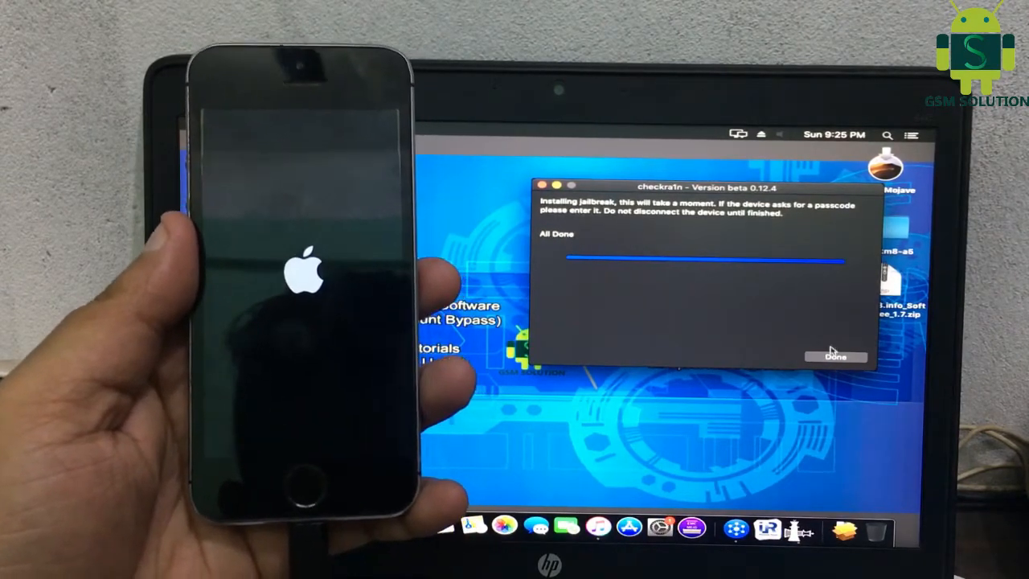
click(836, 357)
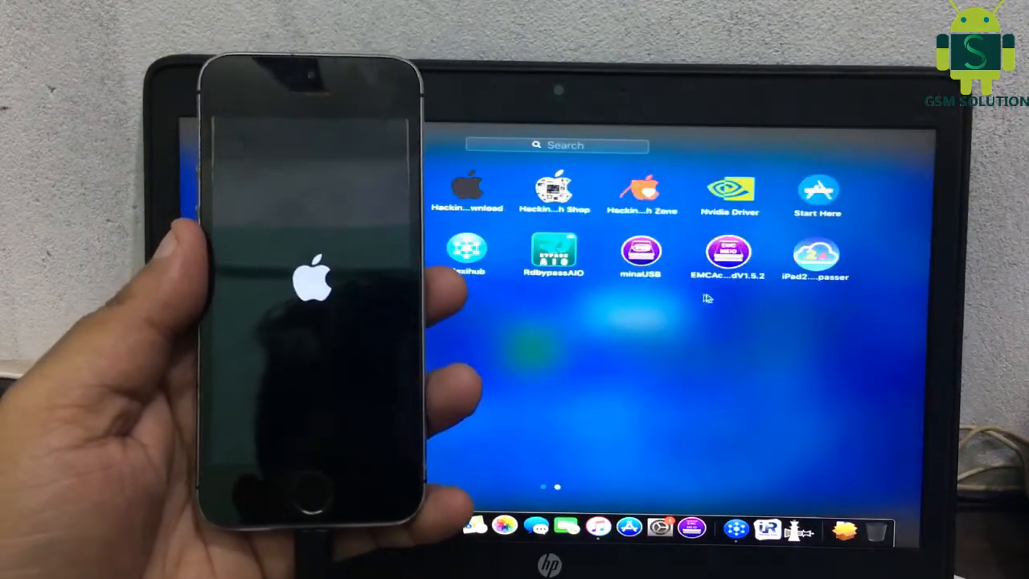
Start EMC Activator from Launchpad and let it detect the iPhone 5s on iOS 12.5.4
double_click(728, 248)
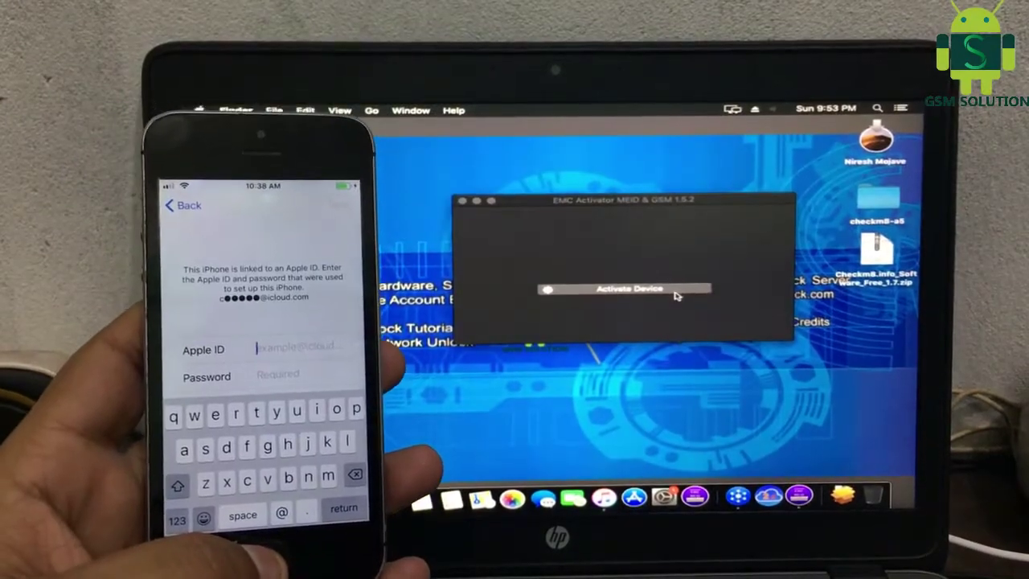
click(643, 290)
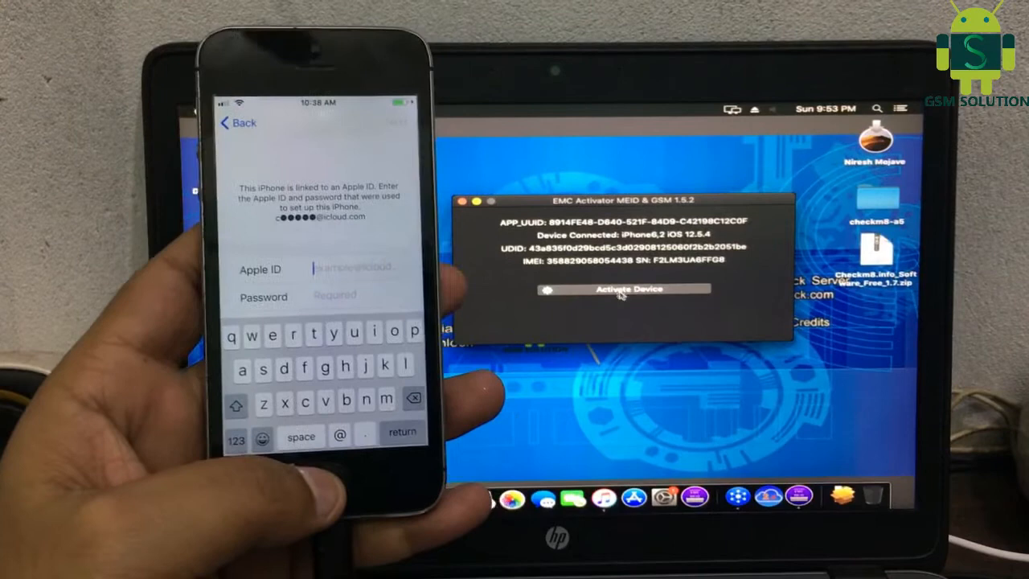
Run Activate Device to bypass the Apple ID lock and continue past Data & Privacy
click(623, 289)
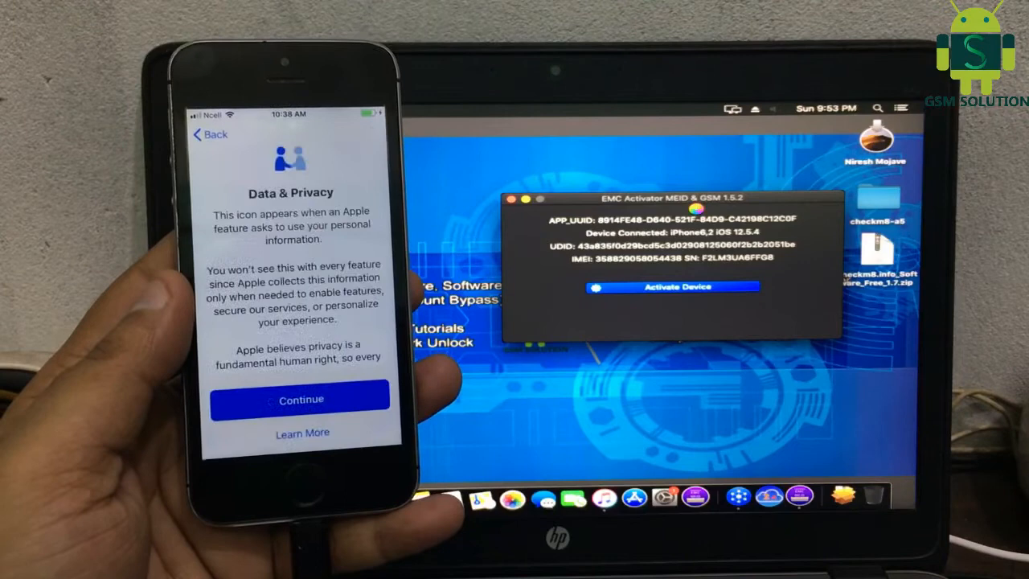
click(675, 286)
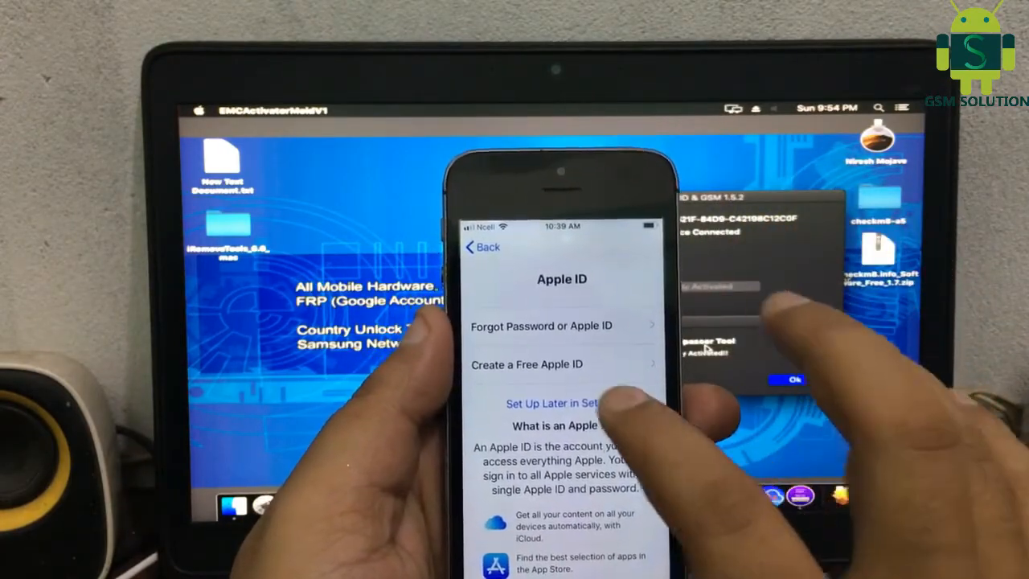
Choose Set Up Later without an Apple ID and continue through the iOS update and iMessage screens
click(546, 402)
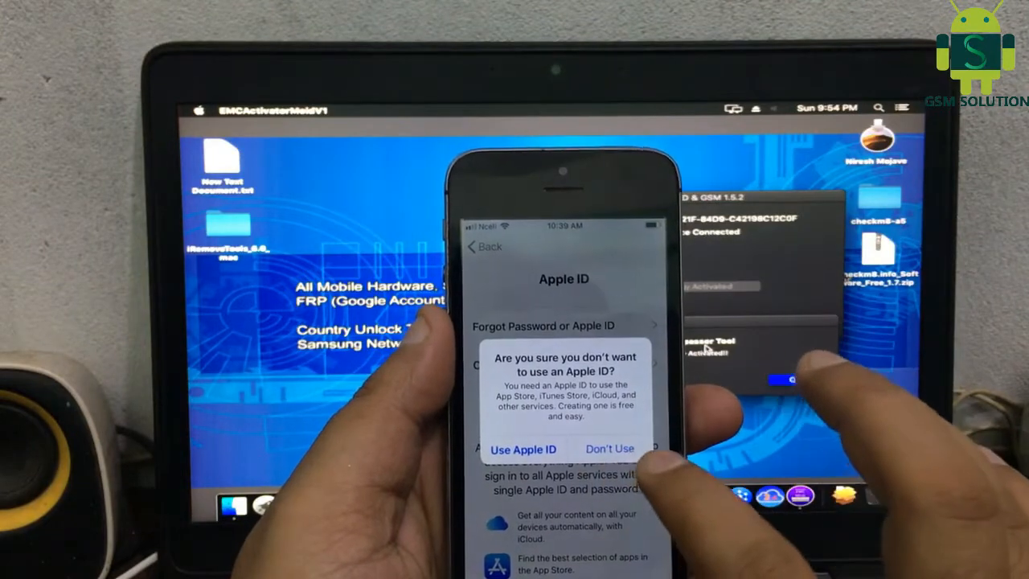
click(607, 447)
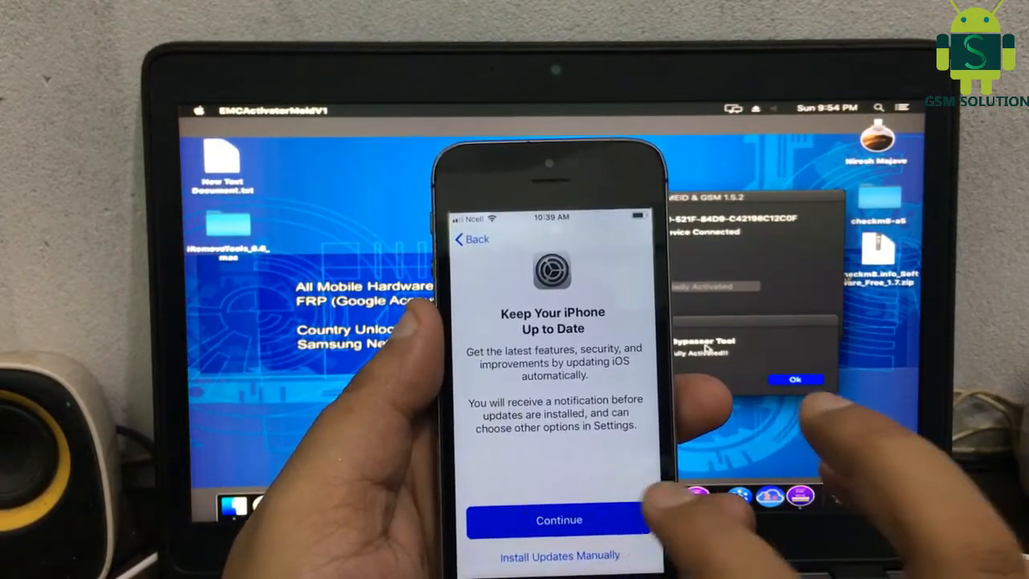
click(556, 519)
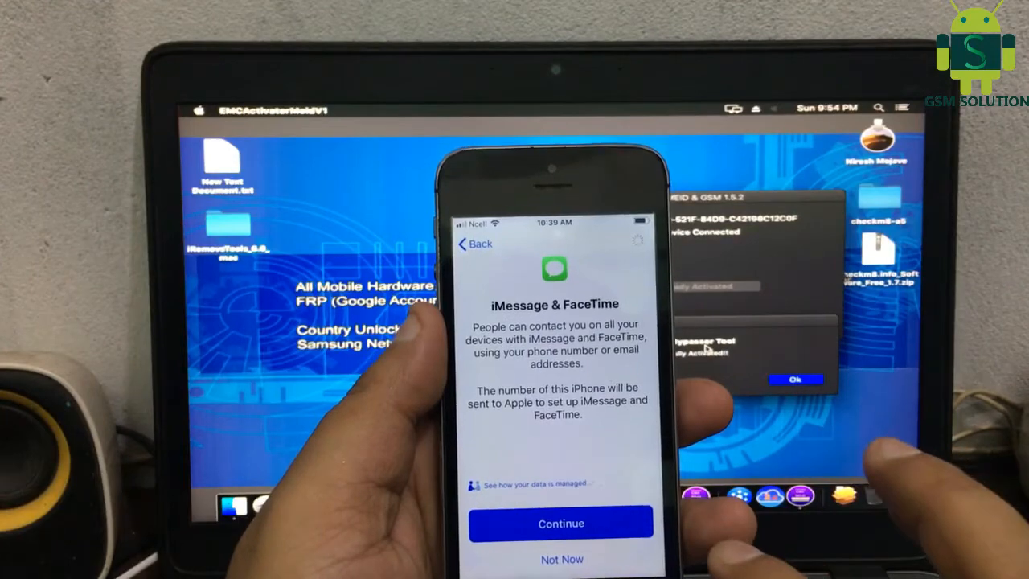
click(559, 522)
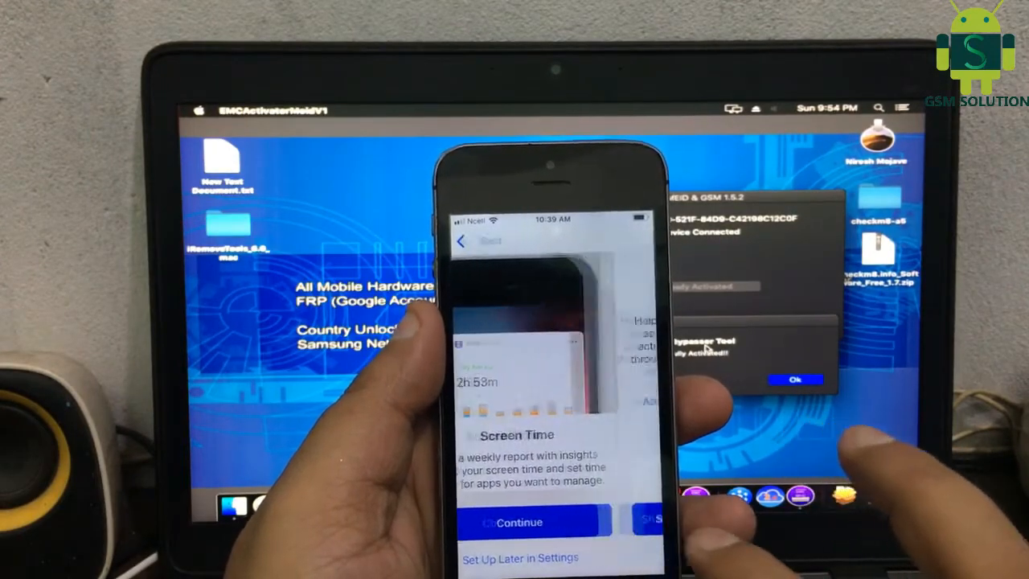